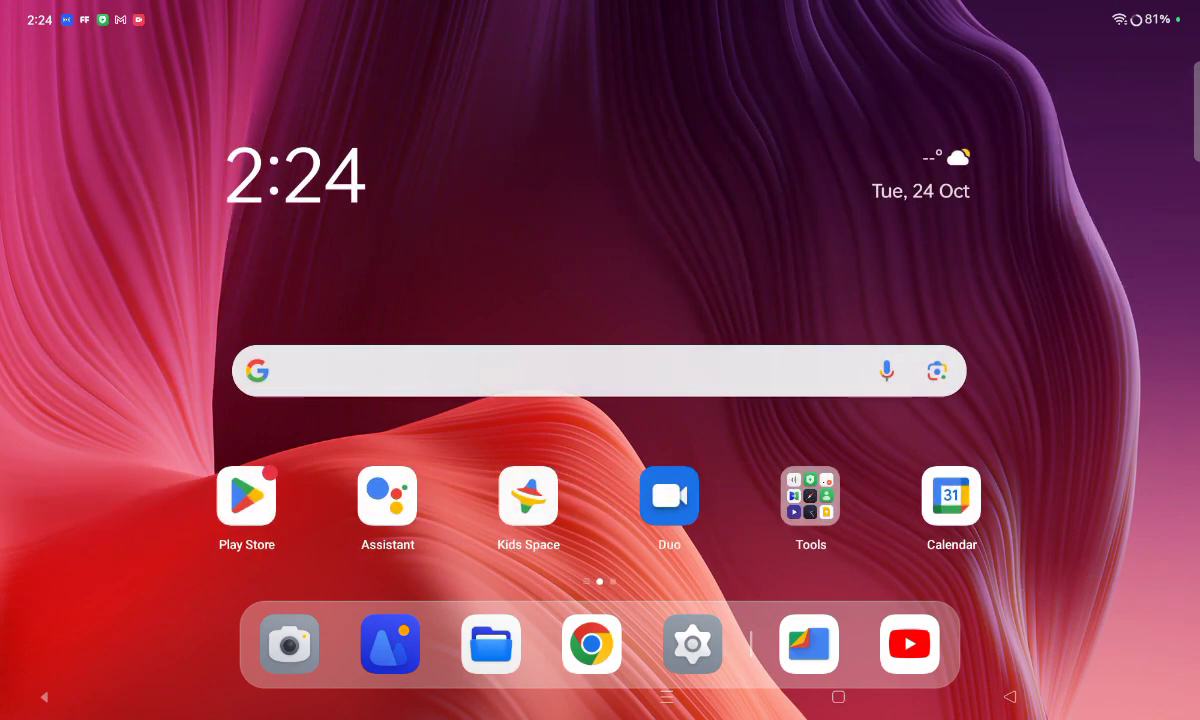
Step: Swipe the launcher to reach the Settings app and land on the Wi-Fi page
{"action": "scroll", "scroll_direction": "left", "scroll_amount": 3}
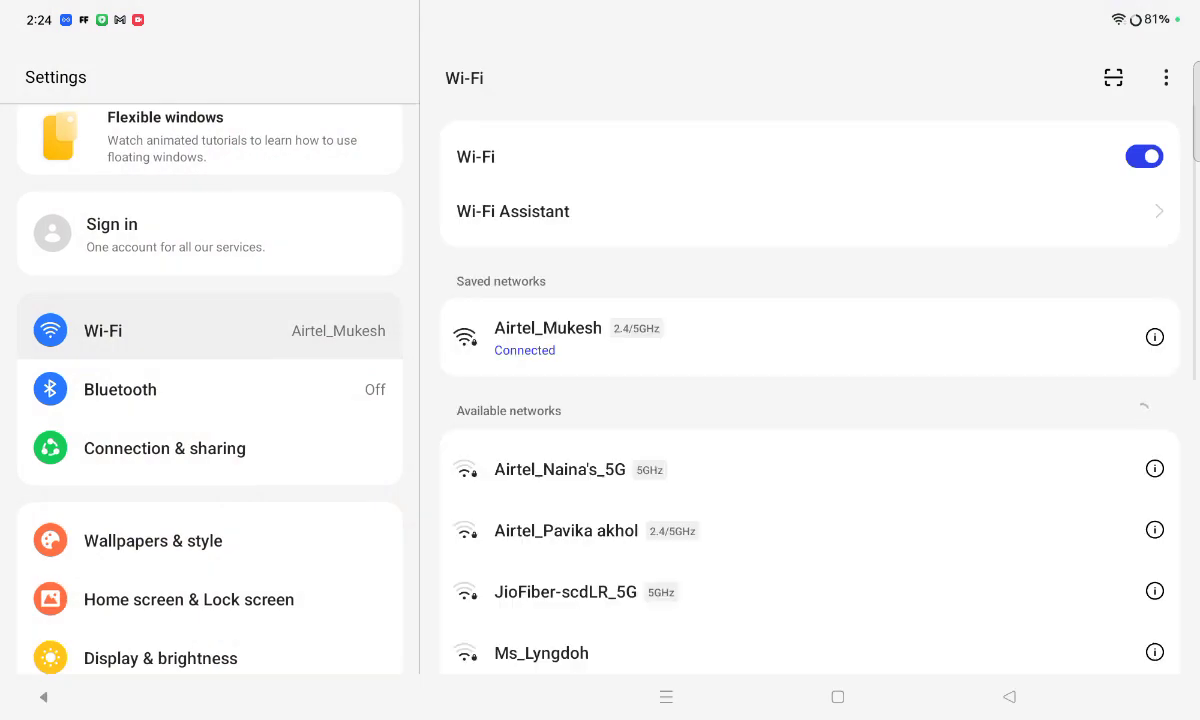
{"action": "scroll", "scroll_direction": "down", "scroll_amount": 3}
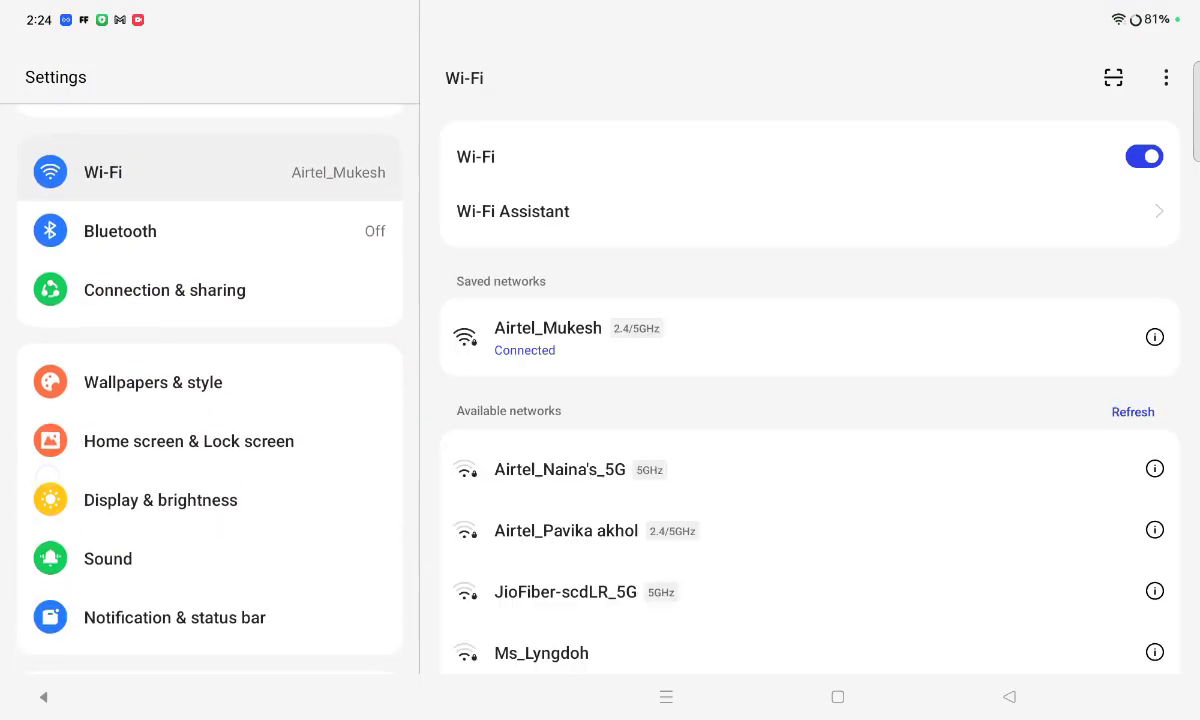
{"action": "scroll", "scroll_direction": "down", "scroll_amount": 3}
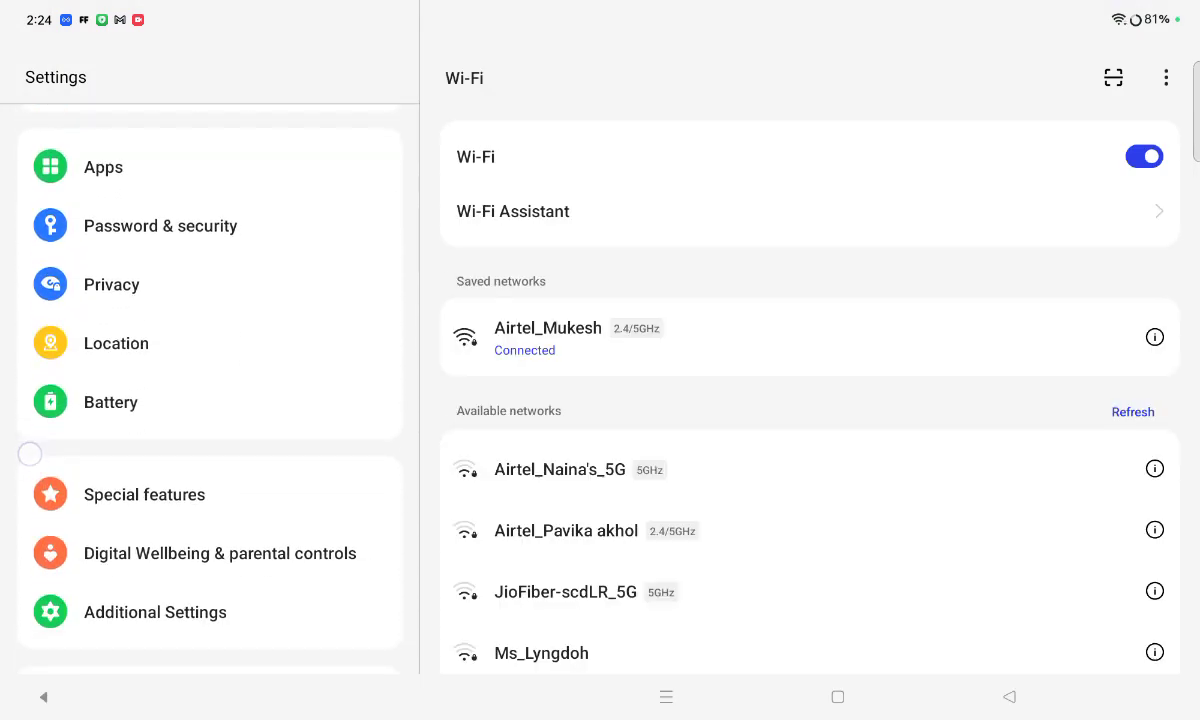
{"action": "scroll", "scroll_direction": "down", "scroll_amount": 3}
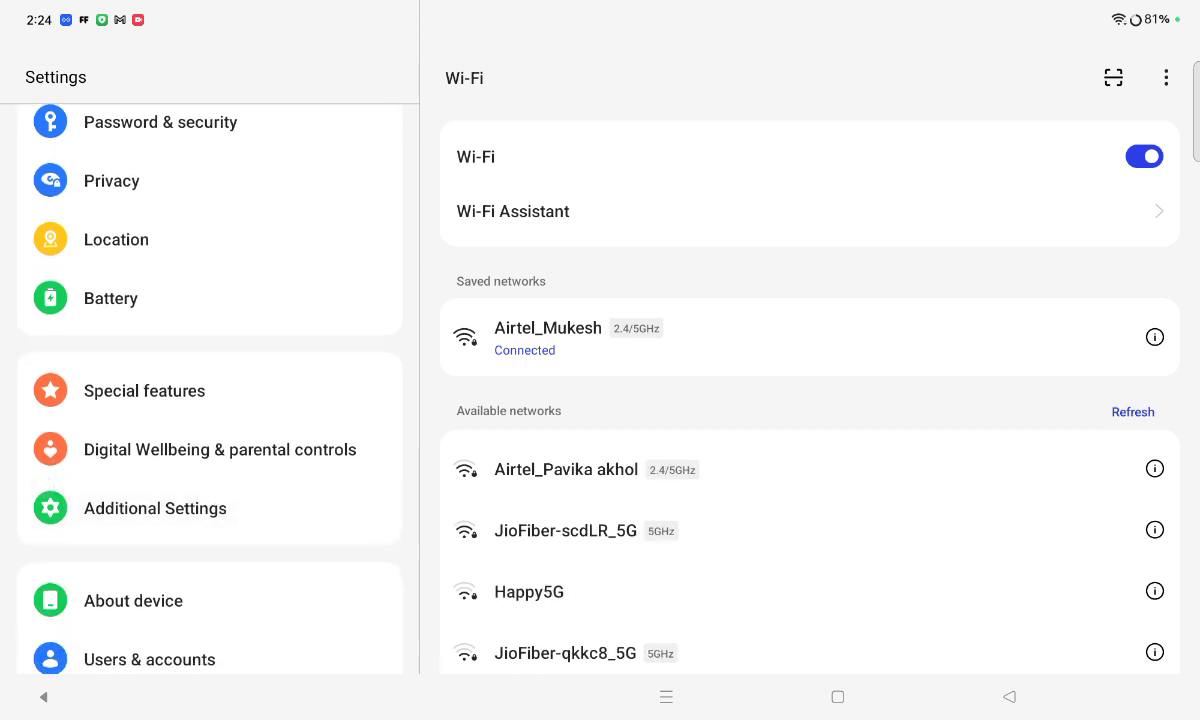
Step: Go to Additional Settings and scroll down to the Back up and reset entry
{"action": "left_click", "coordinate": [156, 508]}
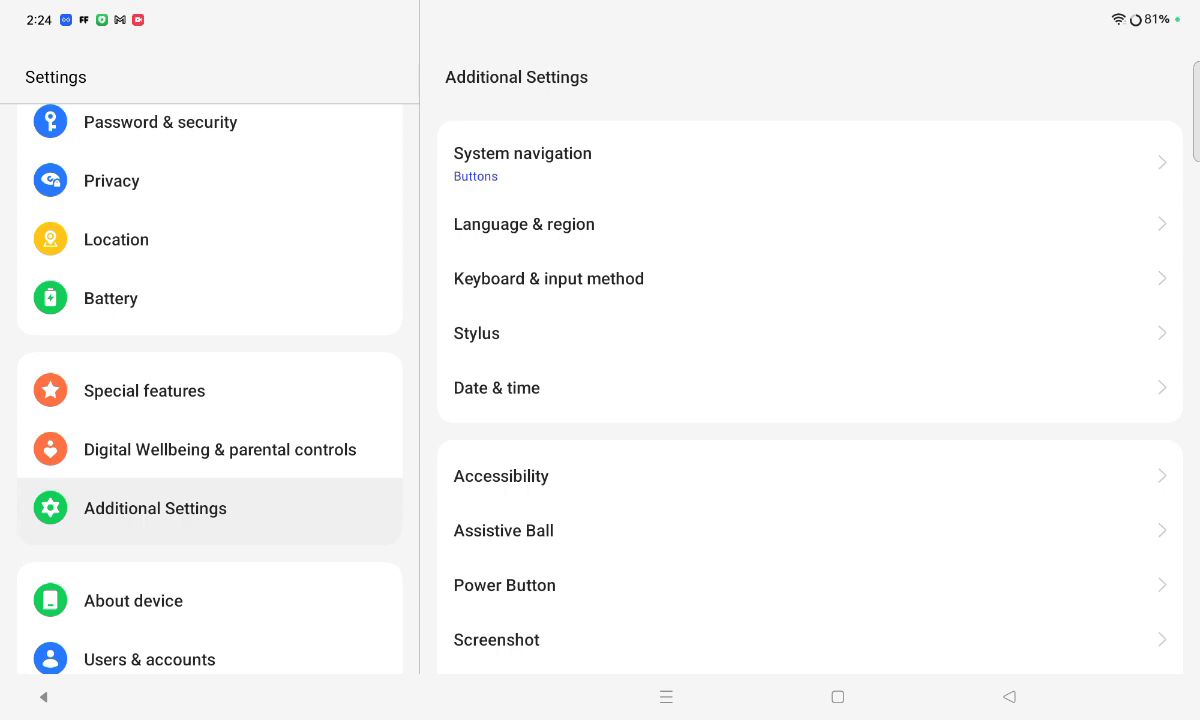
{"action": "scroll", "scroll_direction": "down", "scroll_amount": 3}
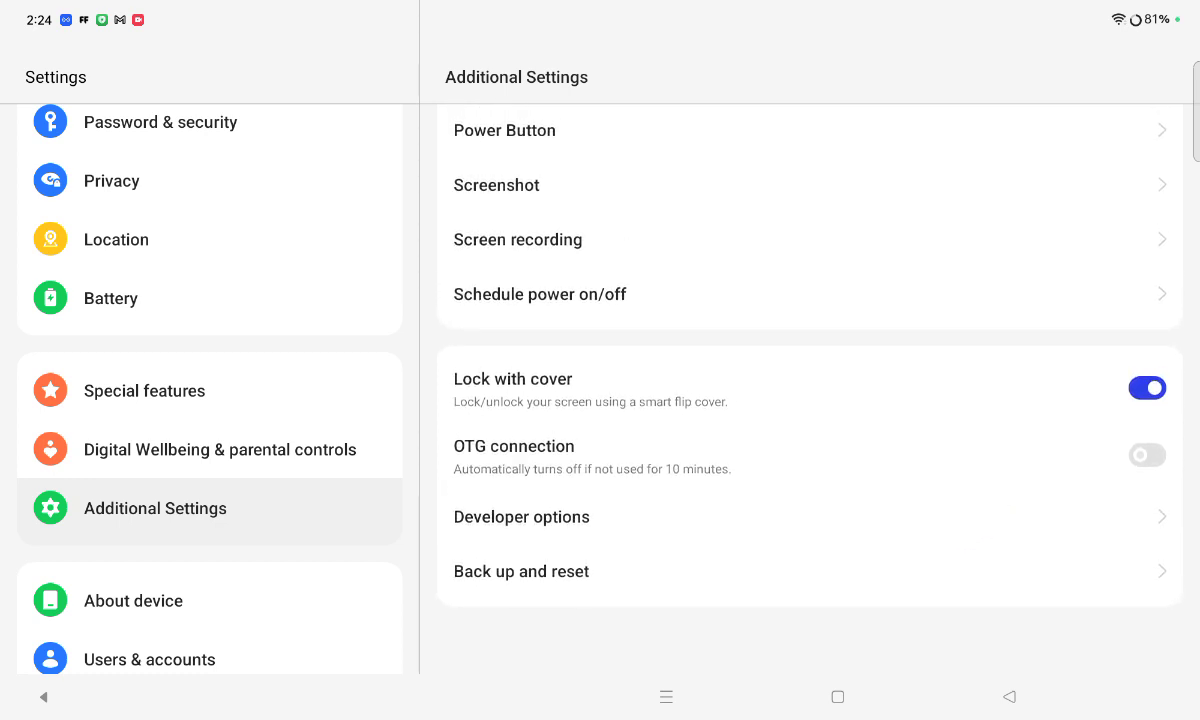
{"action": "left_click", "coordinate": [780, 572]}
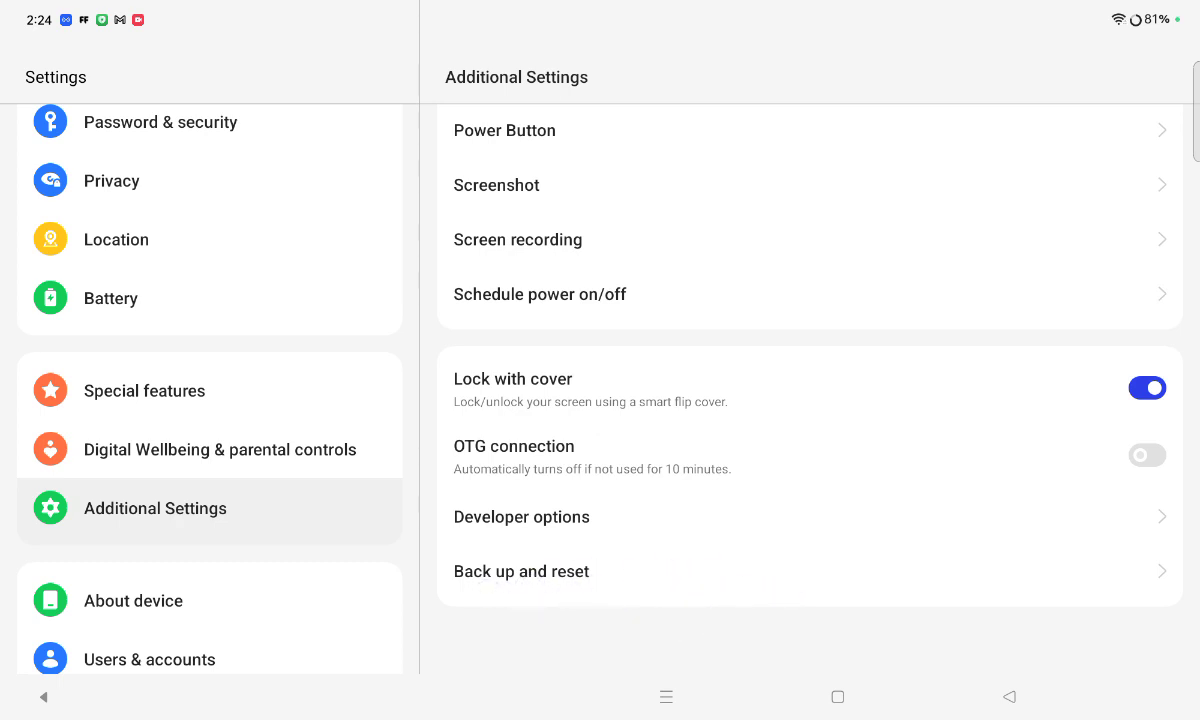
Step: Enter Back up and reset, showing Back up & migrate, Google backup and Reset device
{"action": "left_click", "coordinate": [520, 572]}
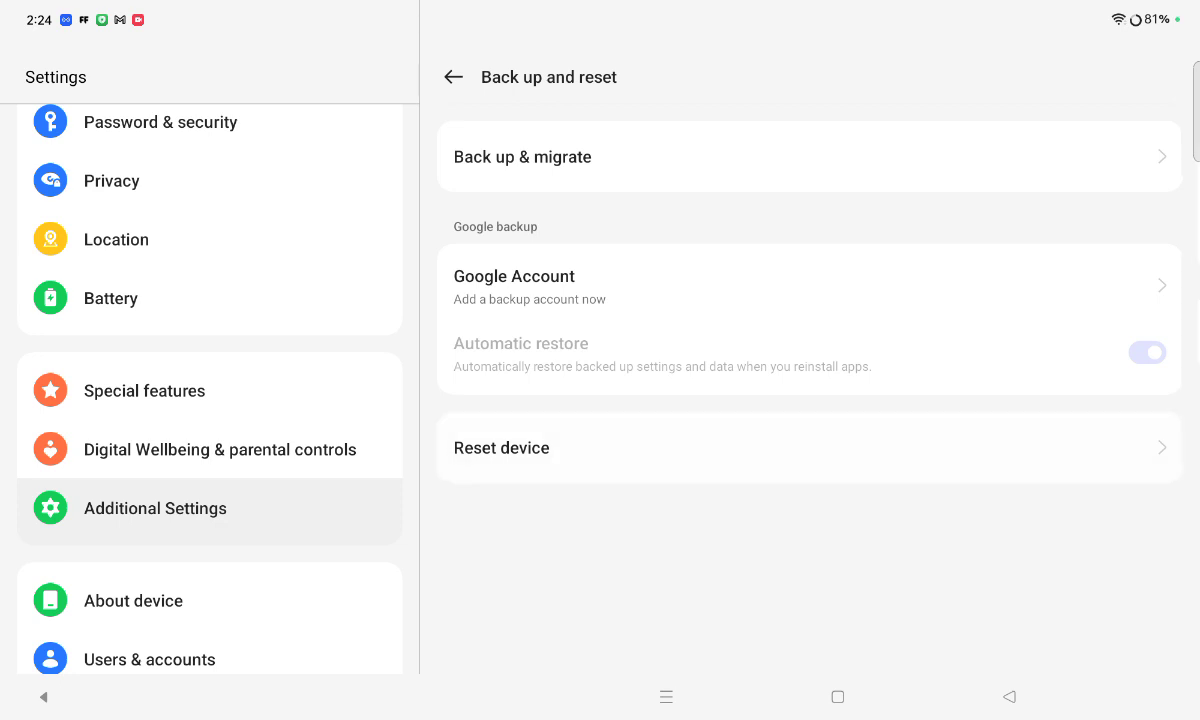
Step: On Reset device, show the Reset network settings confirmation, then return to the home screen
{"action": "left_click", "coordinate": [500, 448]}
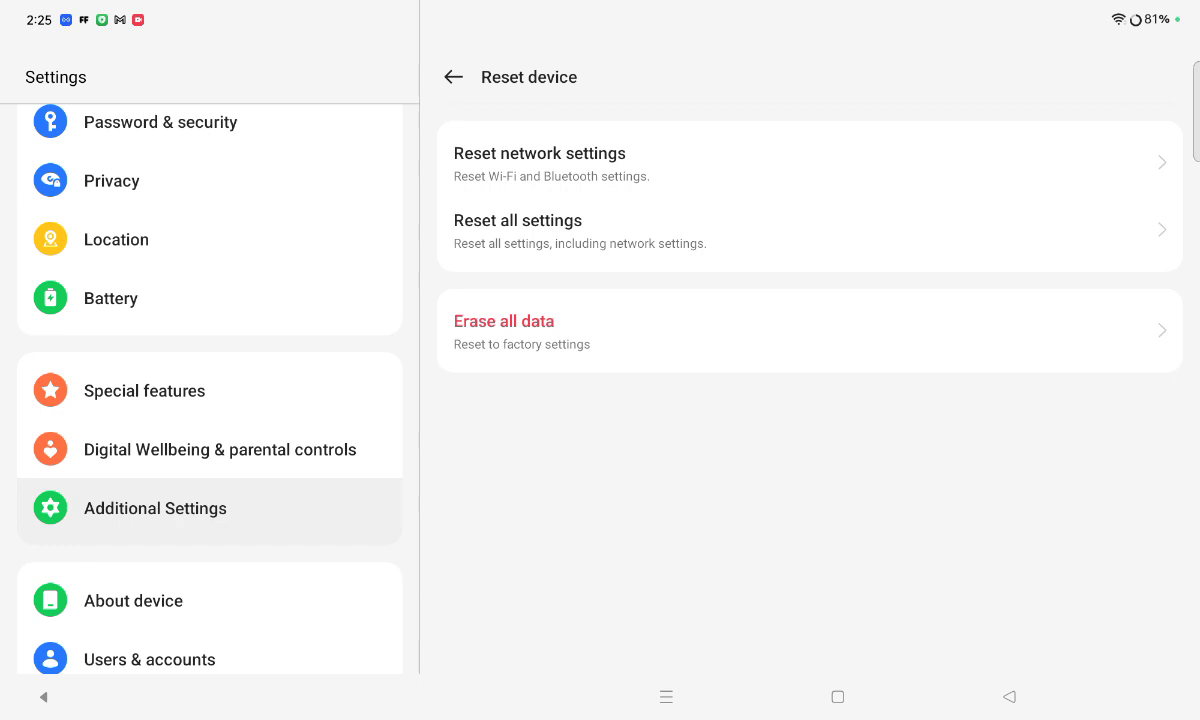
{"action": "left_click", "coordinate": [568, 152]}
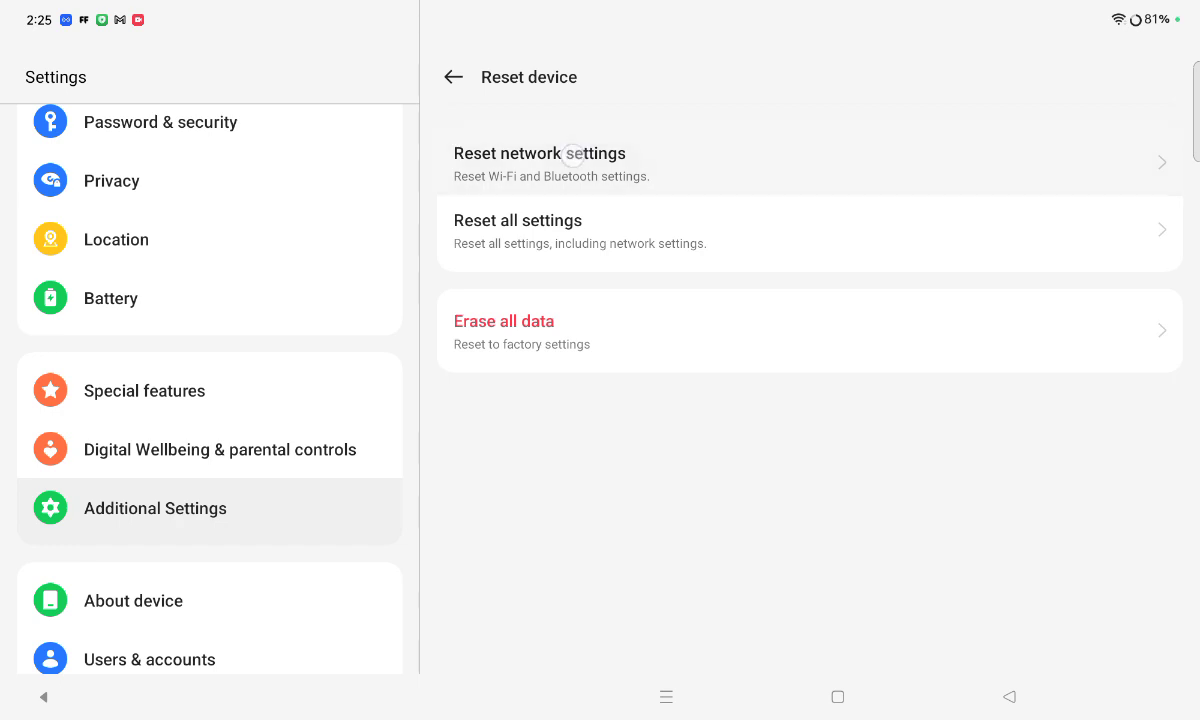
{"action": "left_click", "coordinate": [540, 164]}
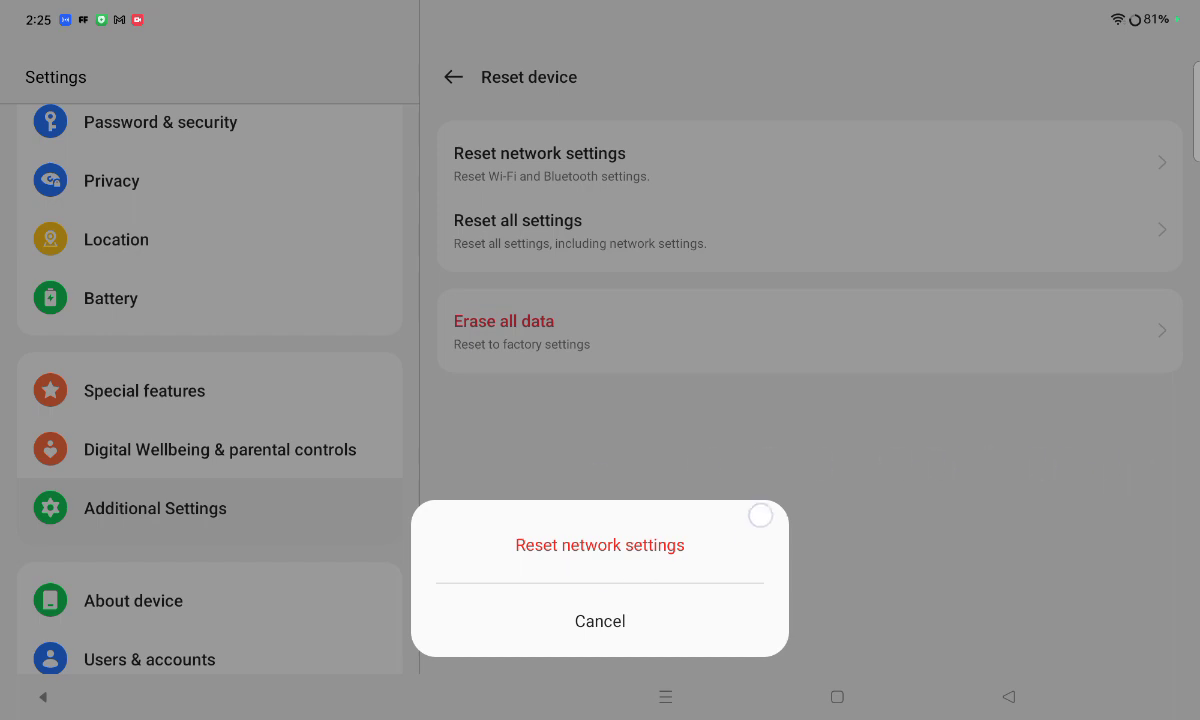
{"action": "left_click", "coordinate": [600, 620]}
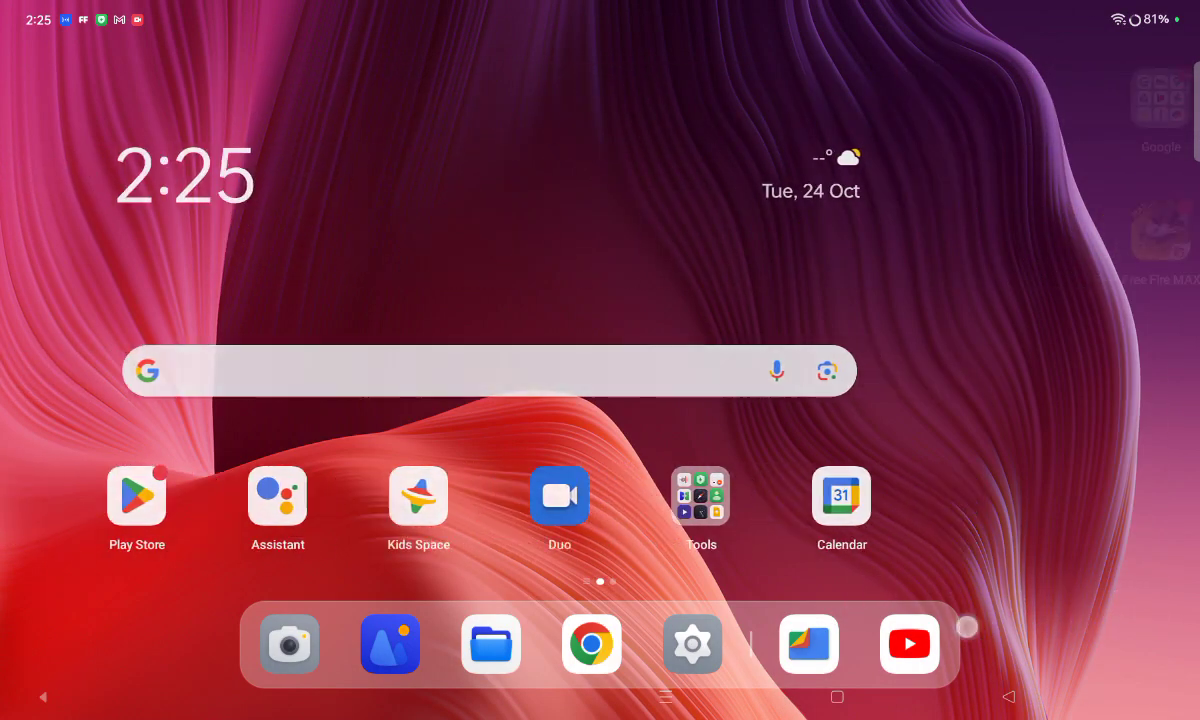
{"action": "scroll", "scroll_direction": "left", "scroll_amount": 3}
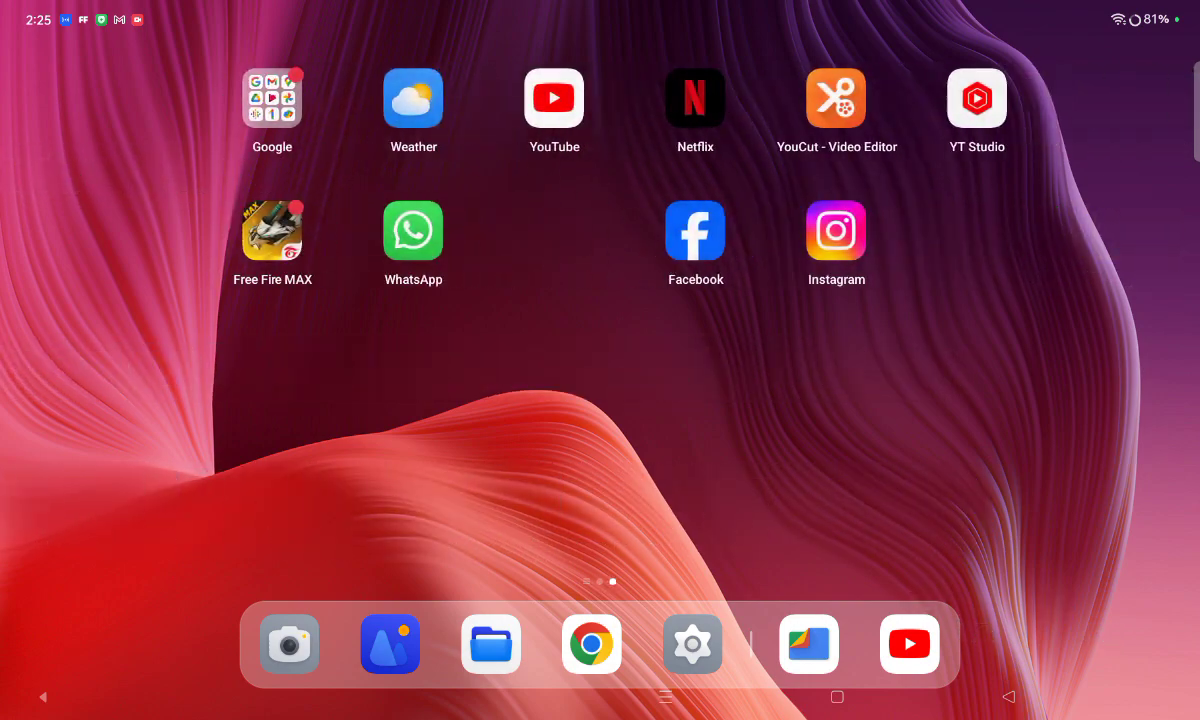
{"action": "scroll", "scroll_direction": "left", "scroll_amount": 3}
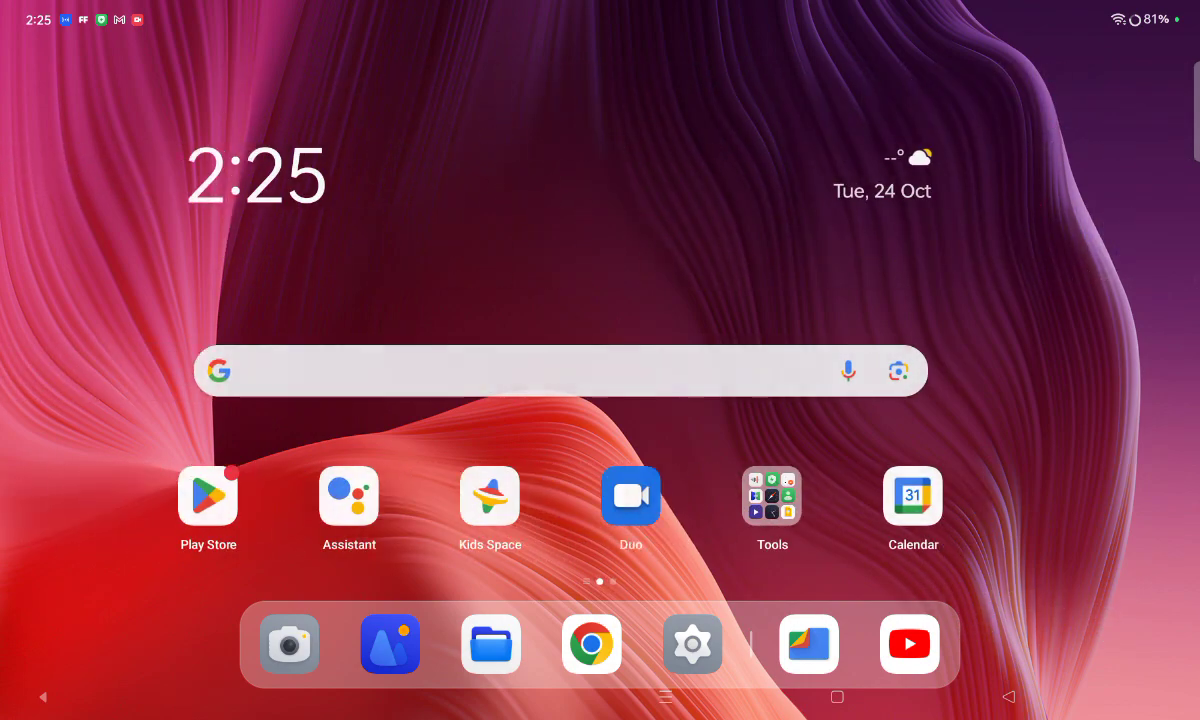